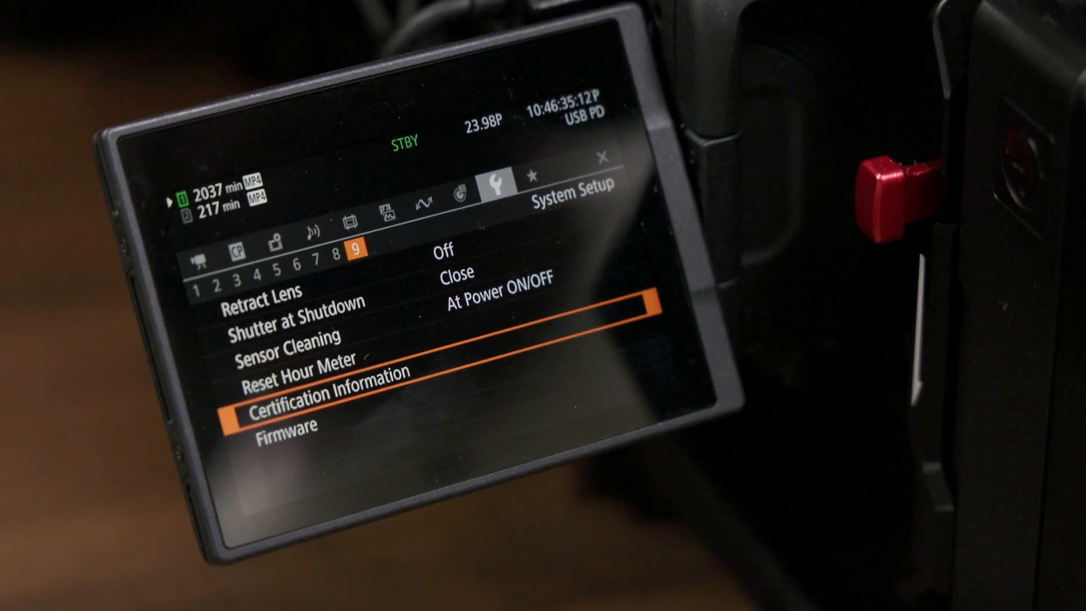
- Select Firmware in System Setup to bring up the 1.1.0.1 → 1.1.1.1 update confirmation
scroll(down, 3)
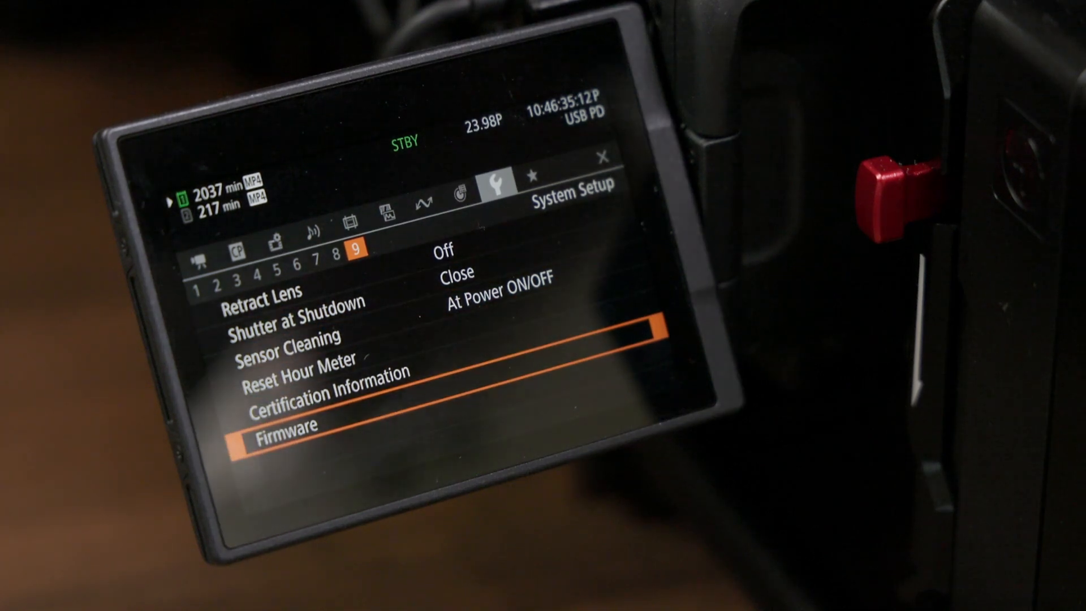
click(284, 426)
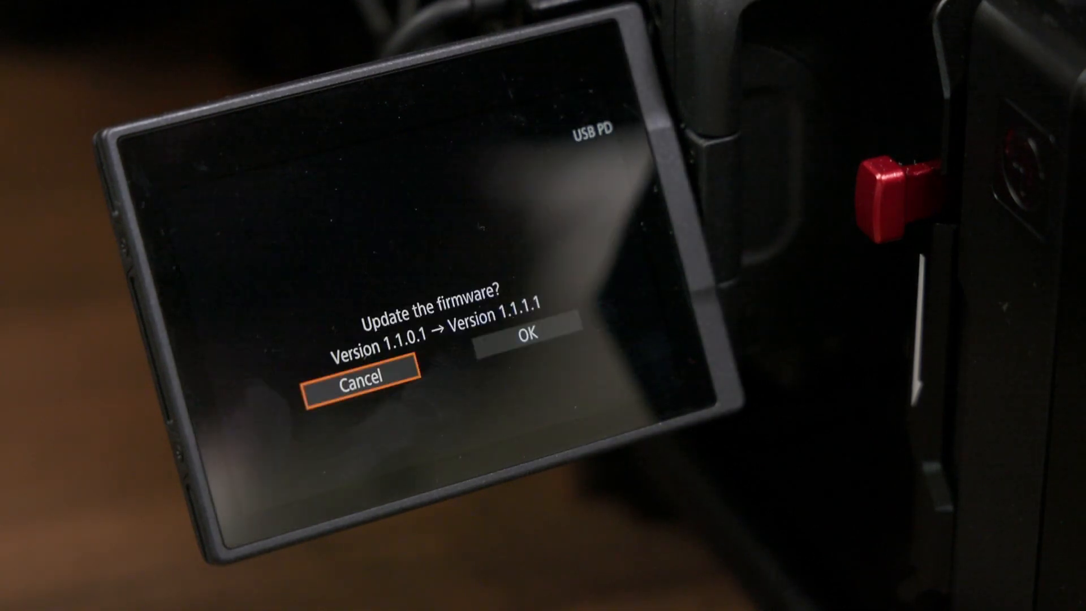